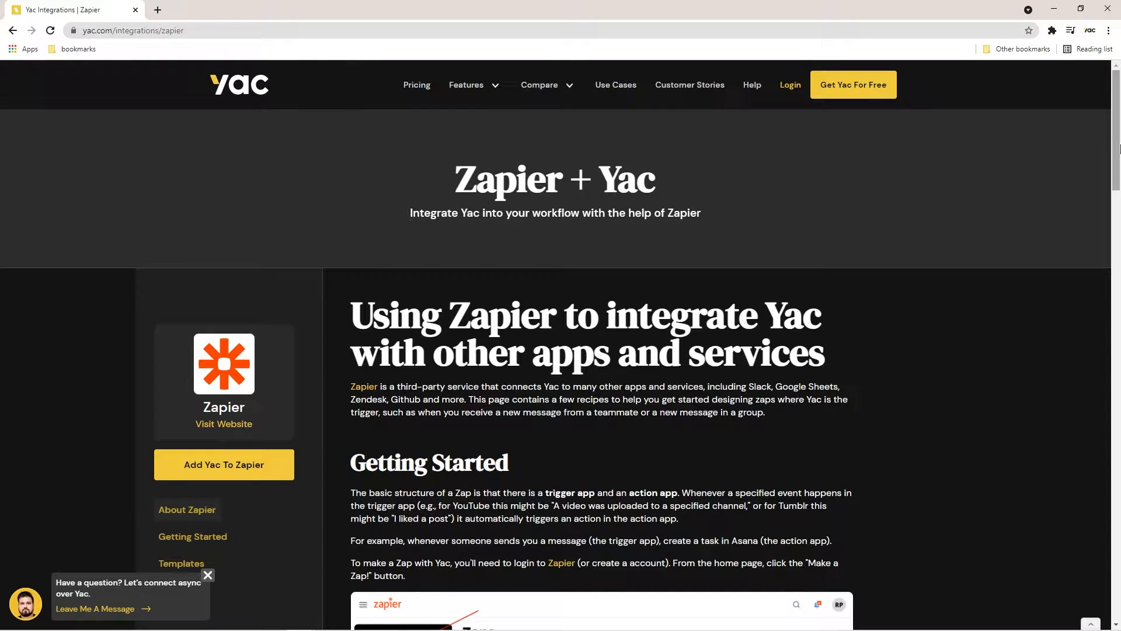
View the 'How to Connect Yac to Mailchimp' tutorial from the Tutorials section.
{"action": "scroll", "scroll_direction": "down", "scroll_amount": 3}
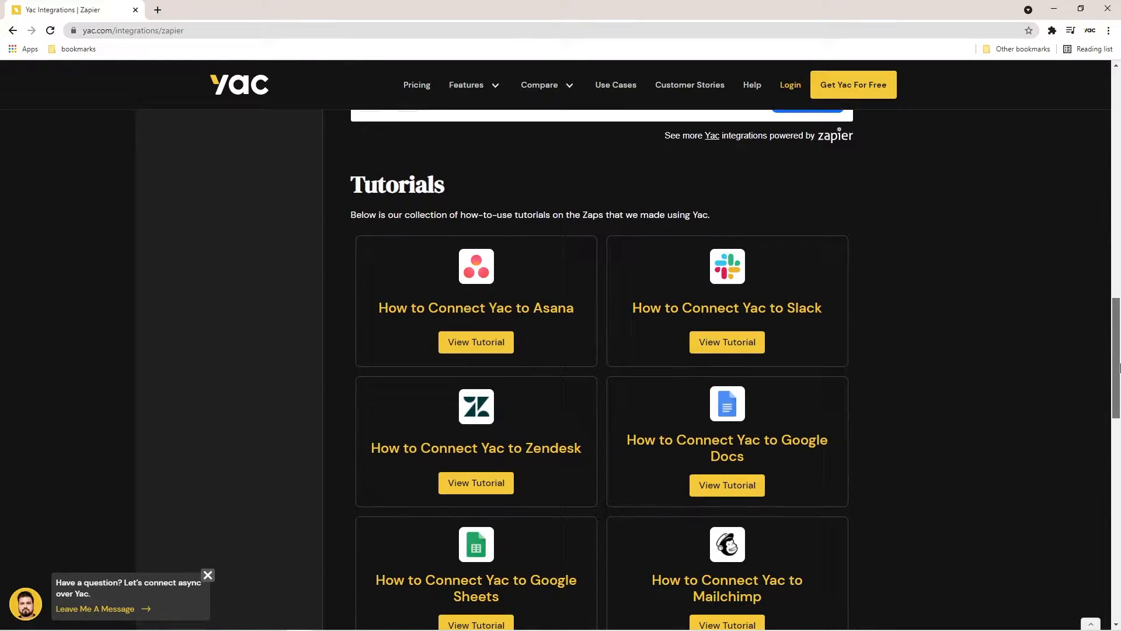
{"action": "scroll", "scroll_direction": "down", "scroll_amount": 3}
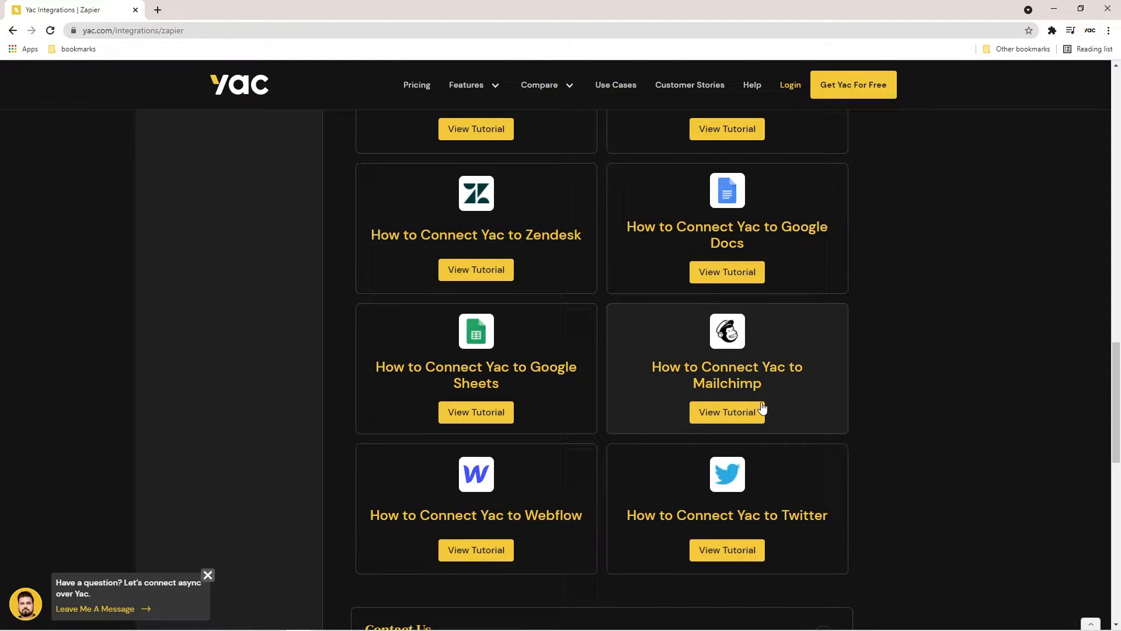
{"action": "left_click", "coordinate": [727, 412]}
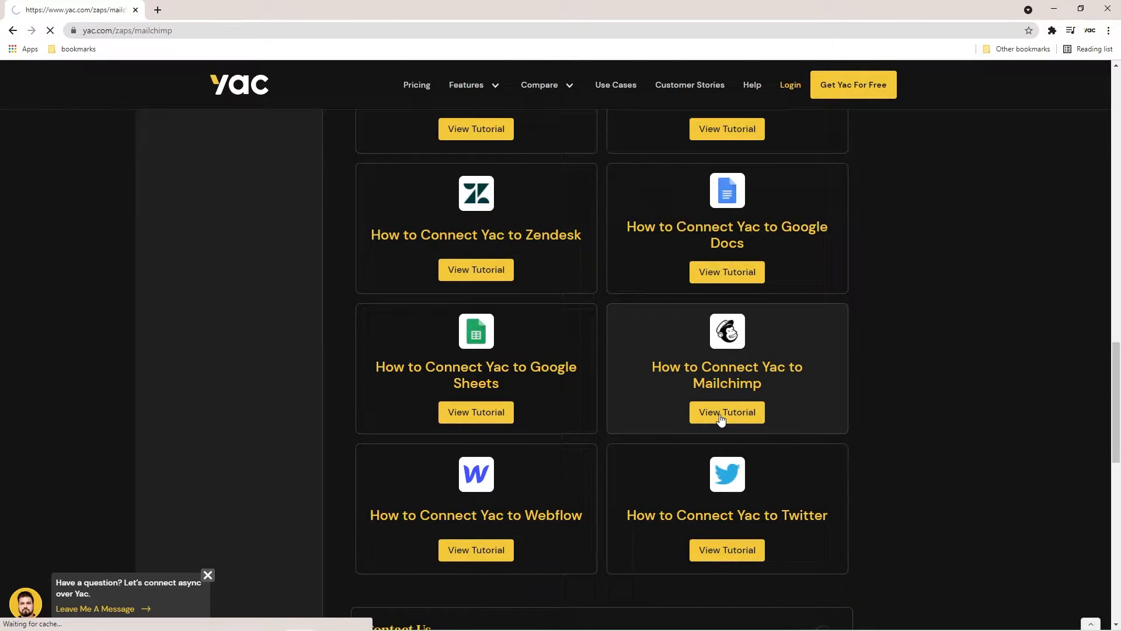
{"action": "left_click", "coordinate": [727, 412]}
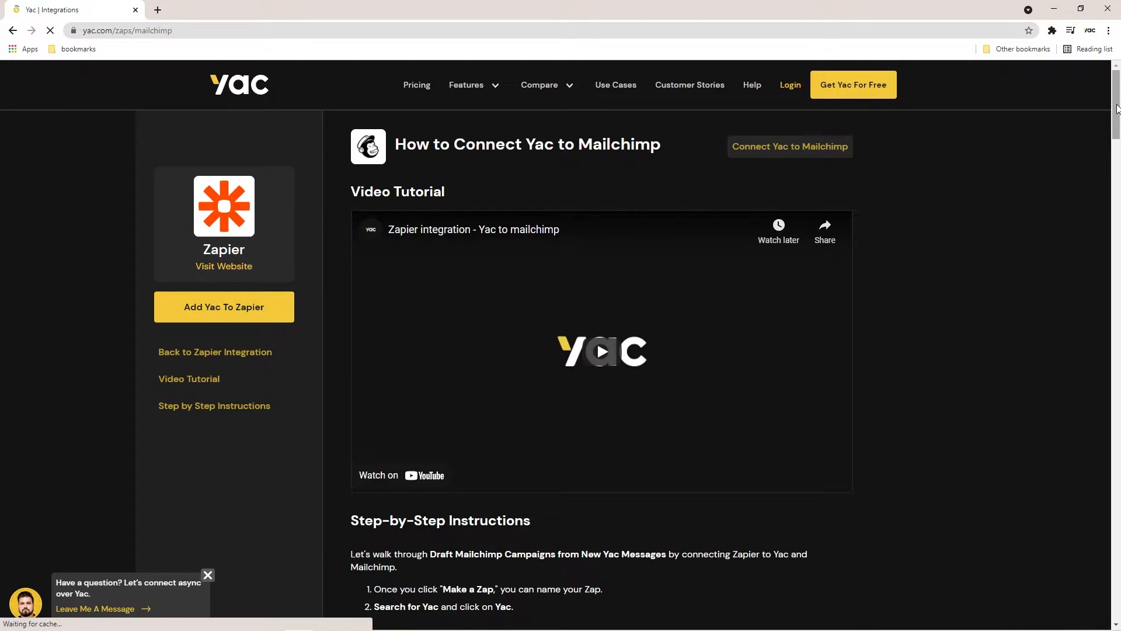
{"action": "mouse_move", "coordinate": [801, 158]}
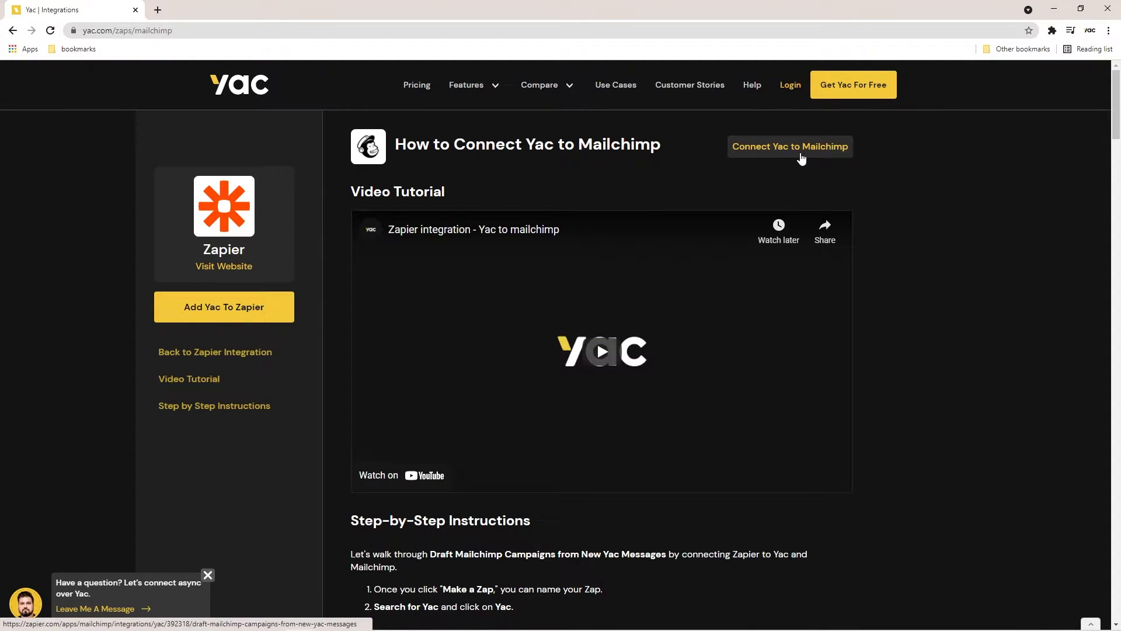
Launch the Yac-to-Mailchimp template in Zapier via 'Try this template'.
{"action": "left_click", "coordinate": [790, 146]}
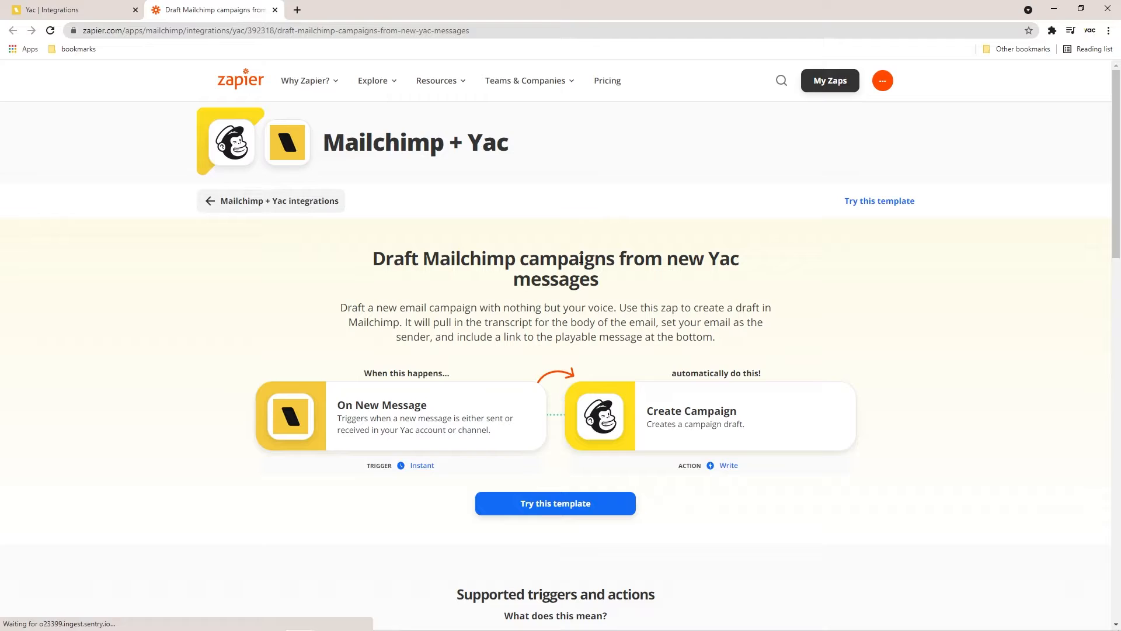
{"action": "mouse_move", "coordinate": [586, 511]}
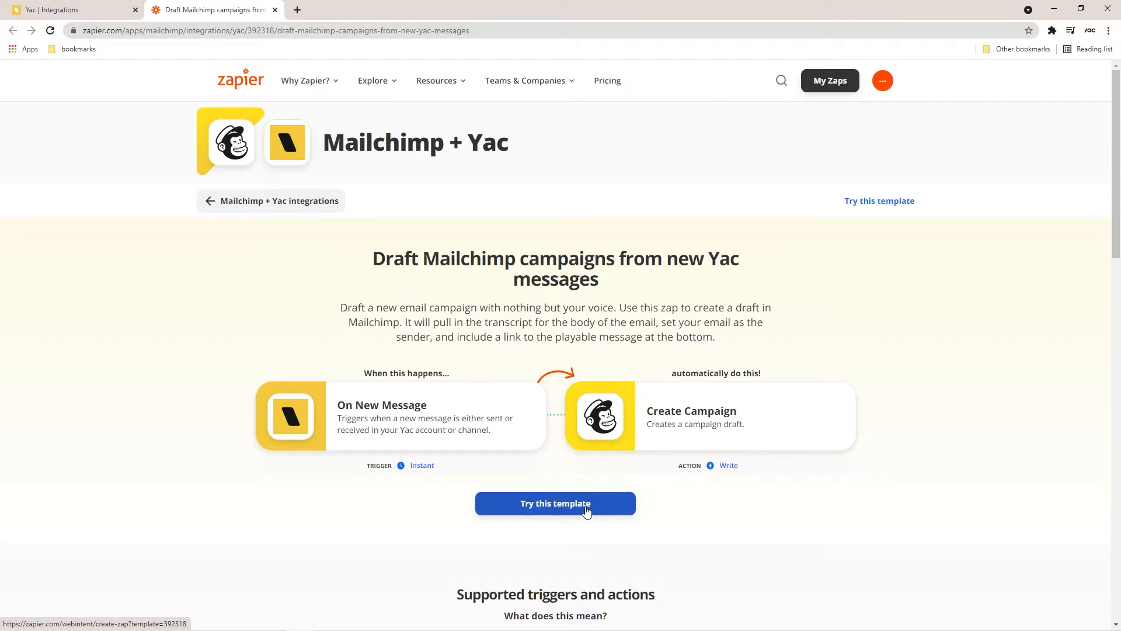
{"action": "left_click", "coordinate": [556, 504]}
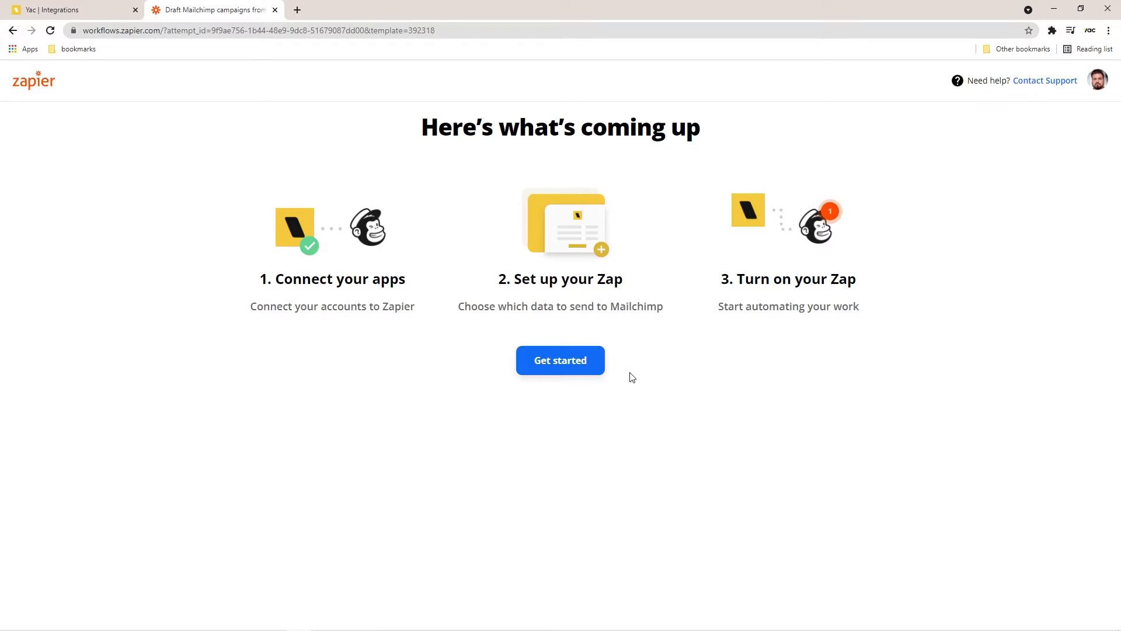
Get started, connect the first existing Yac account, and continue to trigger selection.
{"action": "left_click", "coordinate": [560, 360]}
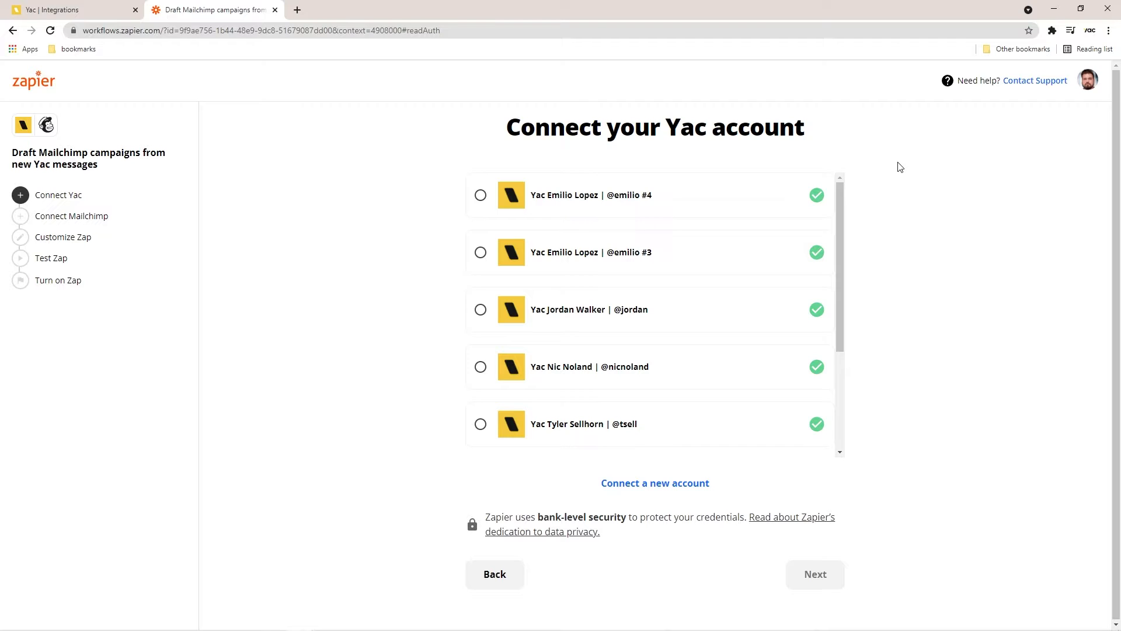
{"action": "mouse_move", "coordinate": [632, 494]}
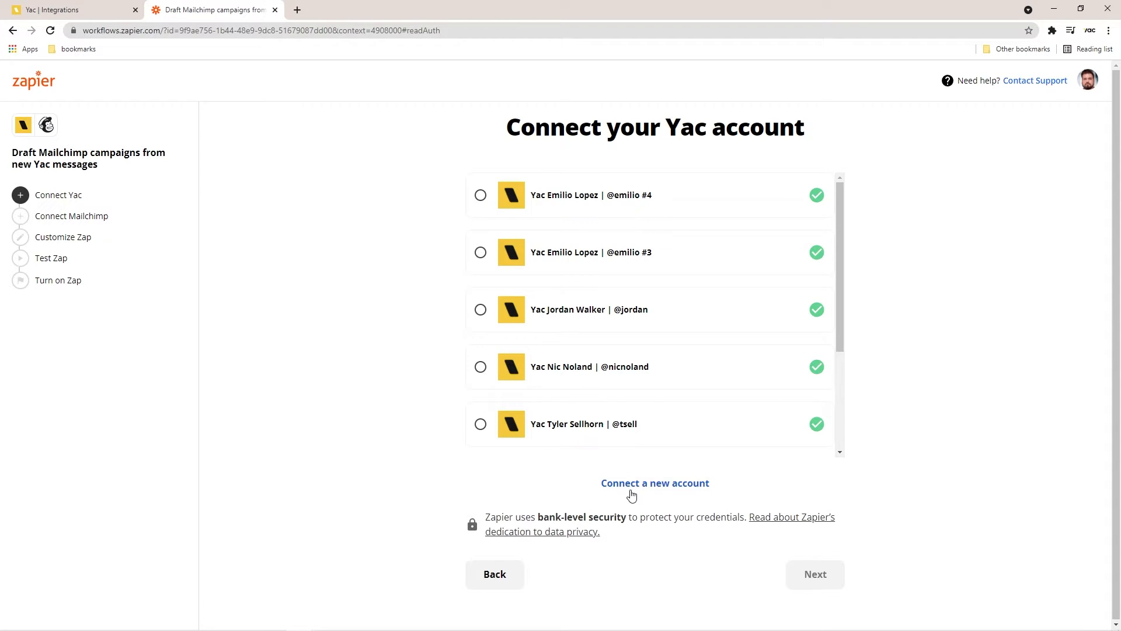
{"action": "mouse_move", "coordinate": [682, 488]}
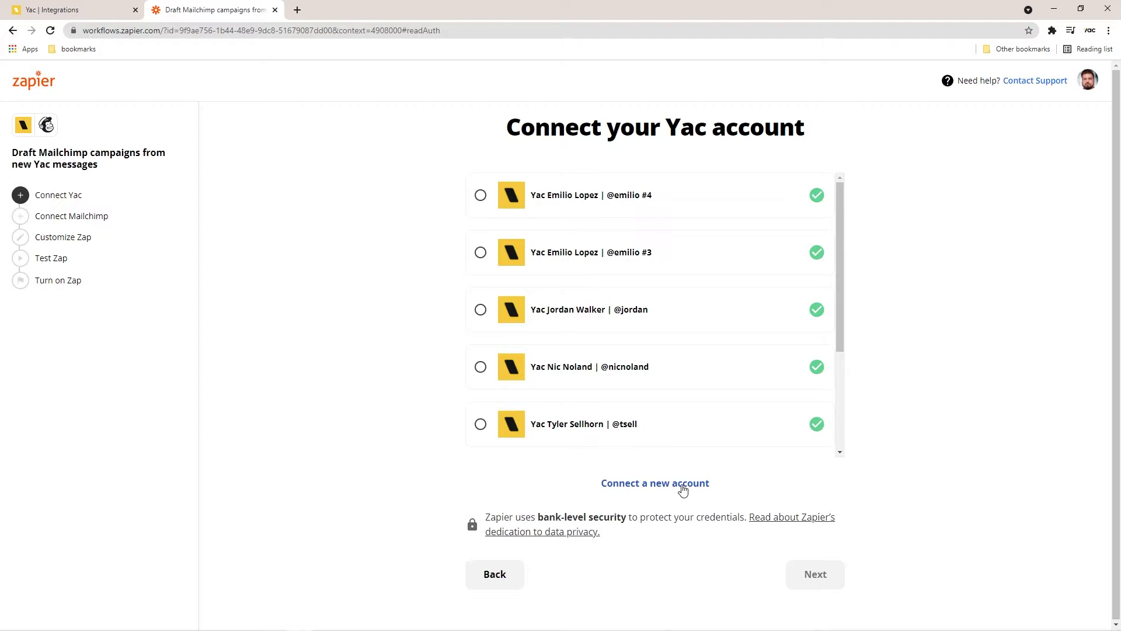
{"action": "mouse_move", "coordinate": [535, 196]}
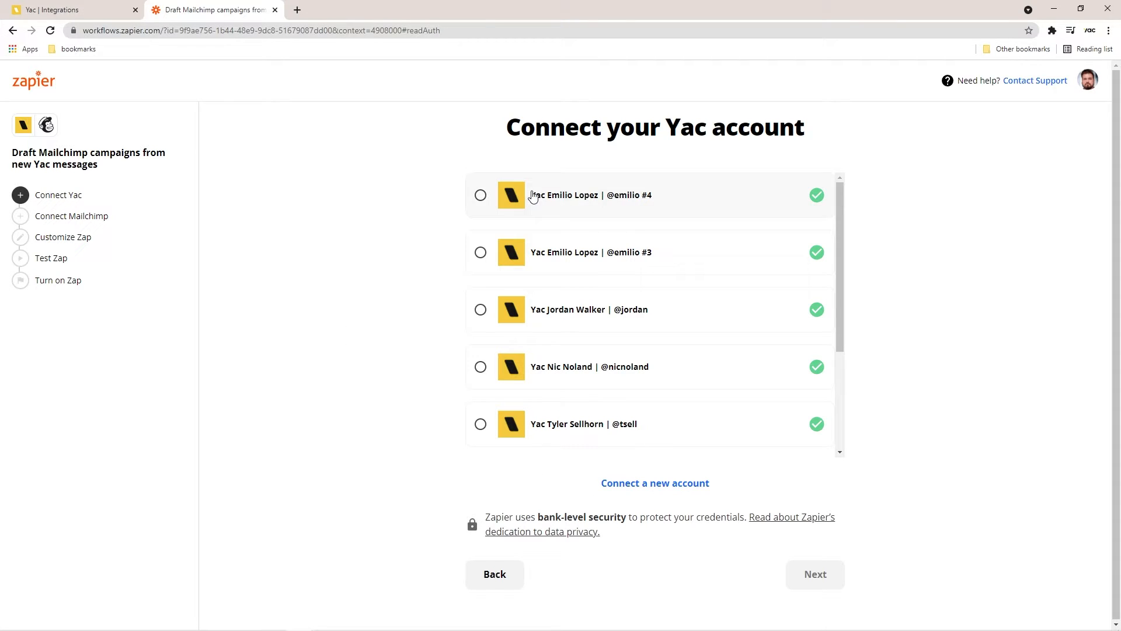
{"action": "left_click", "coordinate": [480, 195]}
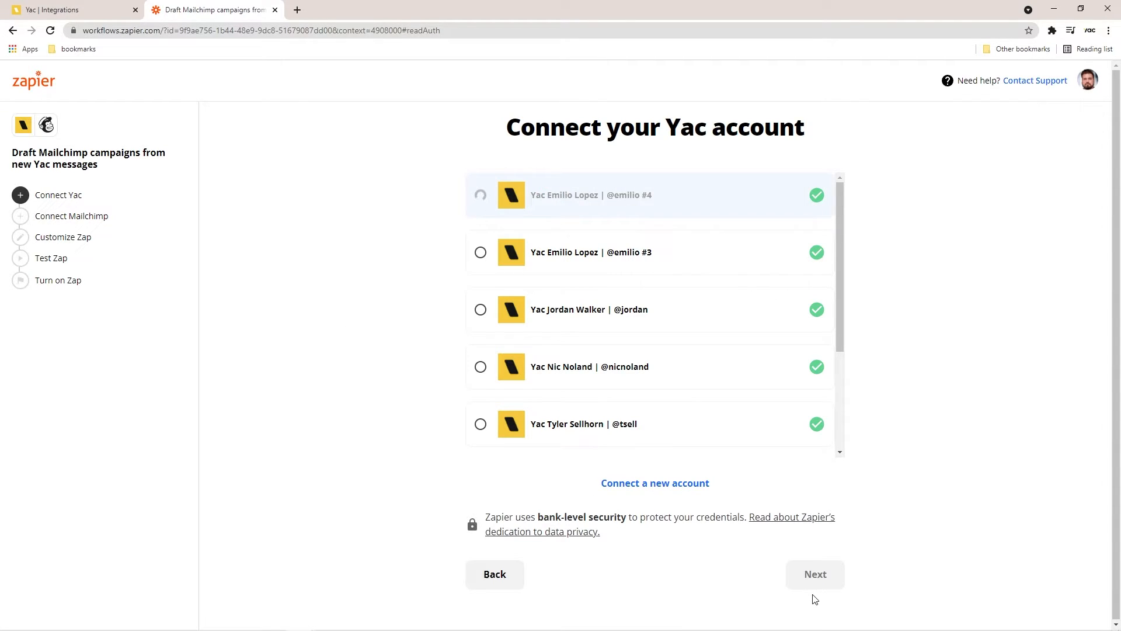
{"action": "left_click", "coordinate": [815, 574]}
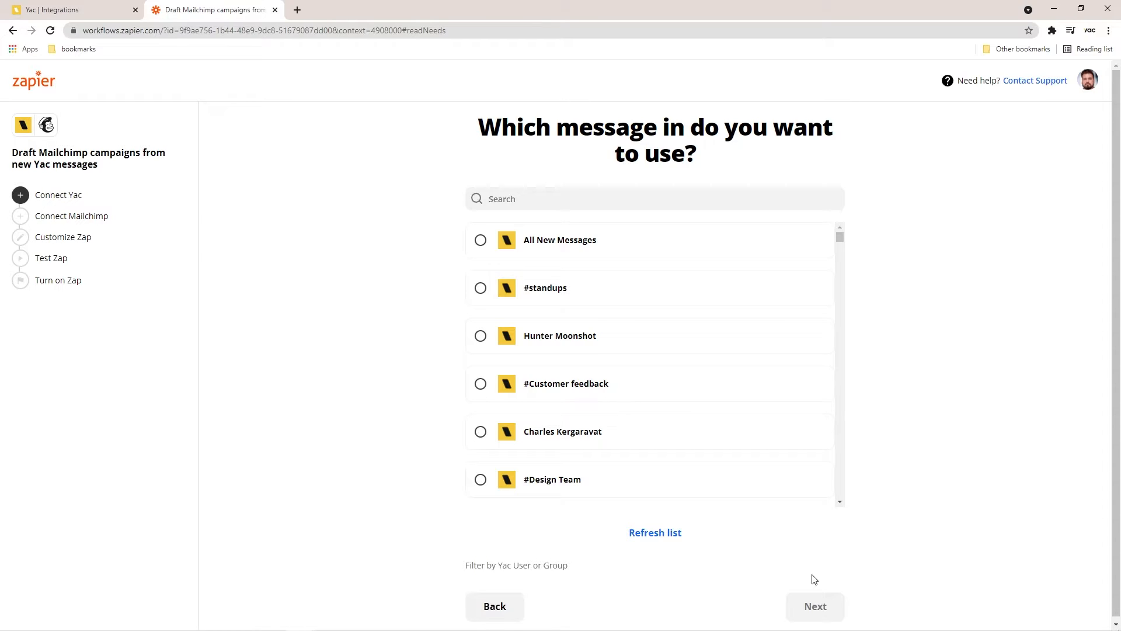
{"action": "mouse_move", "coordinate": [719, 379]}
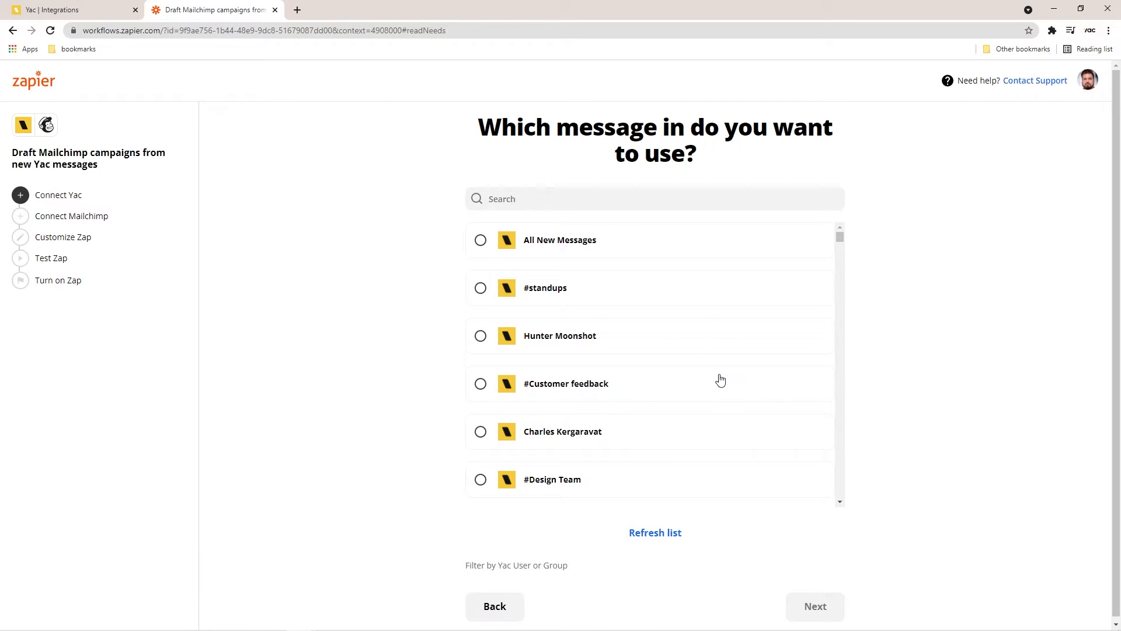
{"action": "type", "text": "test"}
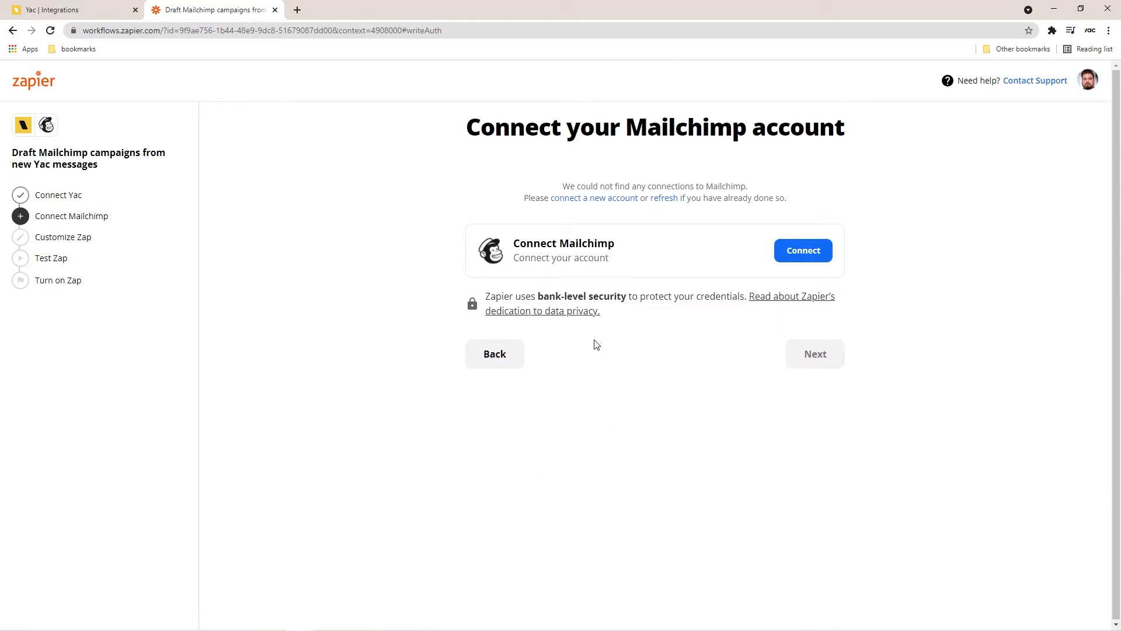
{"action": "mouse_move", "coordinate": [999, 430]}
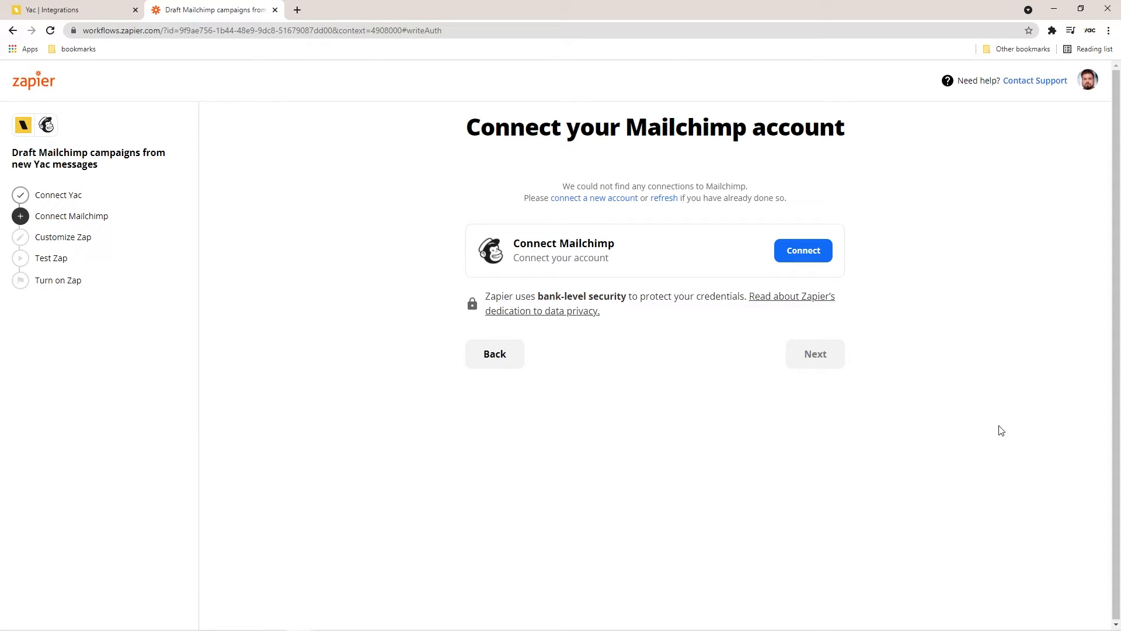
{"action": "mouse_move", "coordinate": [805, 257]}
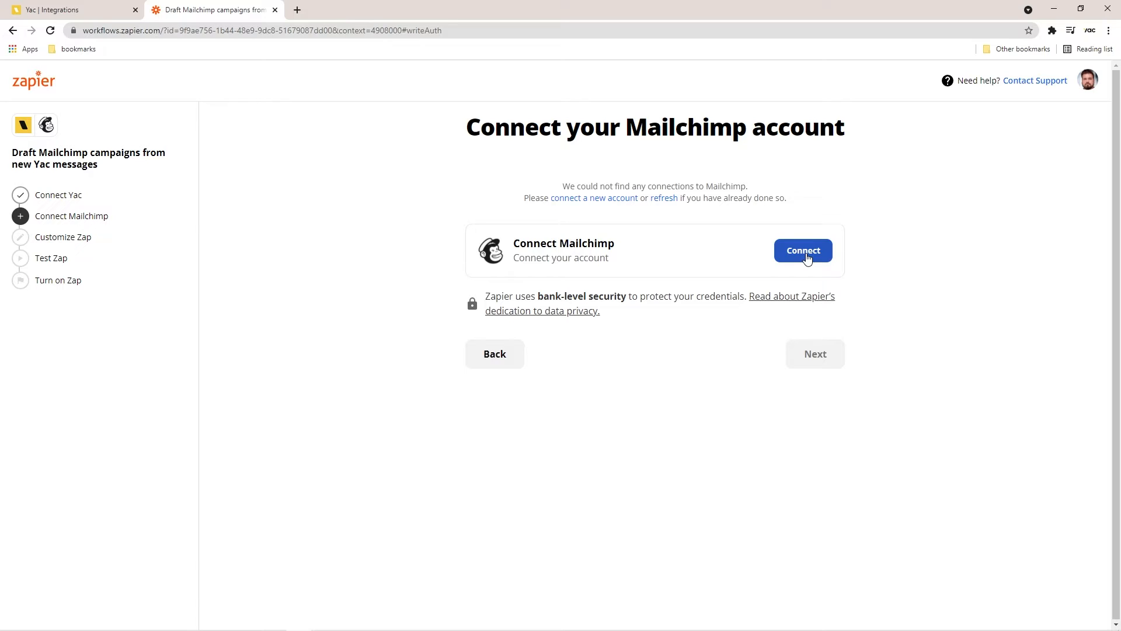
{"action": "mouse_move", "coordinate": [659, 403]}
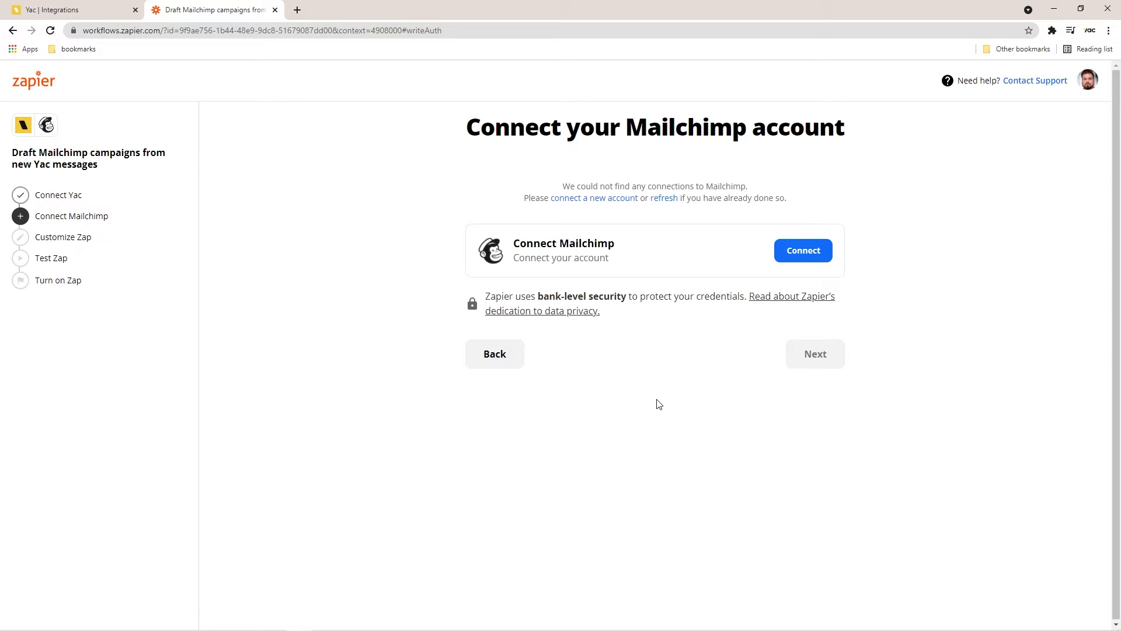
Authorize a Mailchimp account and continue to selecting campaign fields.
{"action": "left_click", "coordinate": [802, 251]}
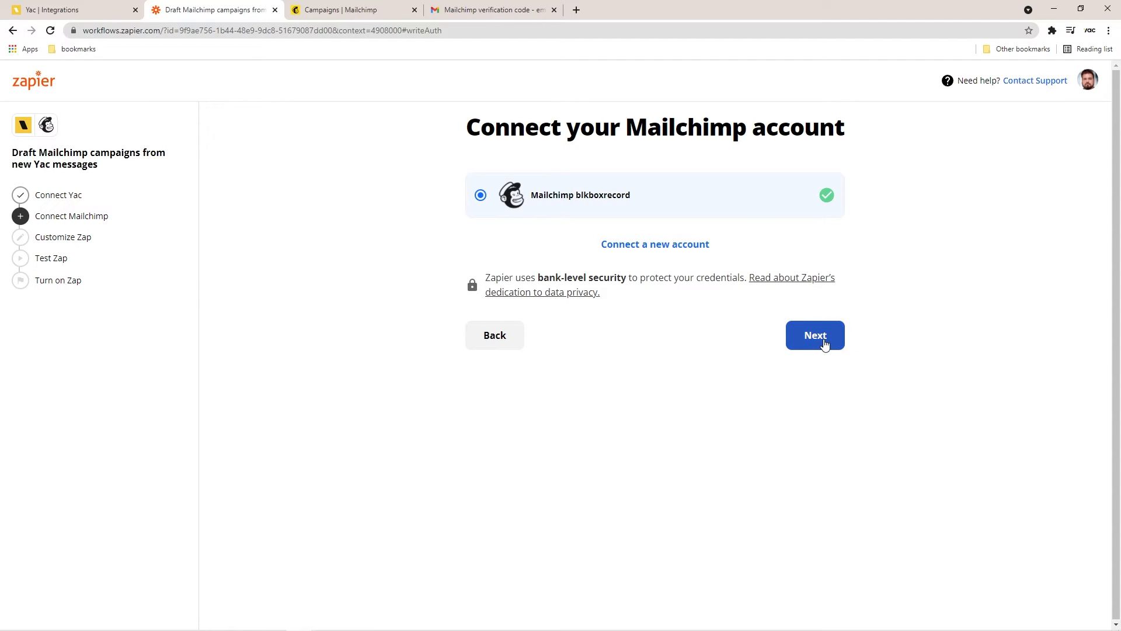
{"action": "left_click", "coordinate": [815, 335]}
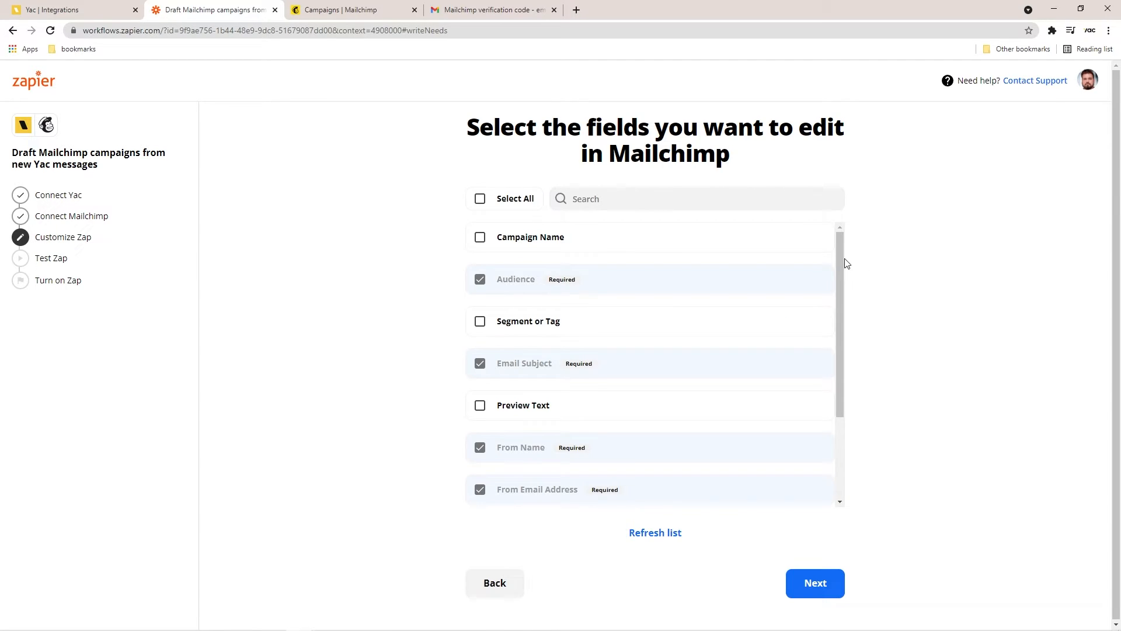
Tick Campaign Name among the fields to edit and continue to field mapping.
{"action": "scroll", "scroll_direction": "down", "scroll_amount": 3}
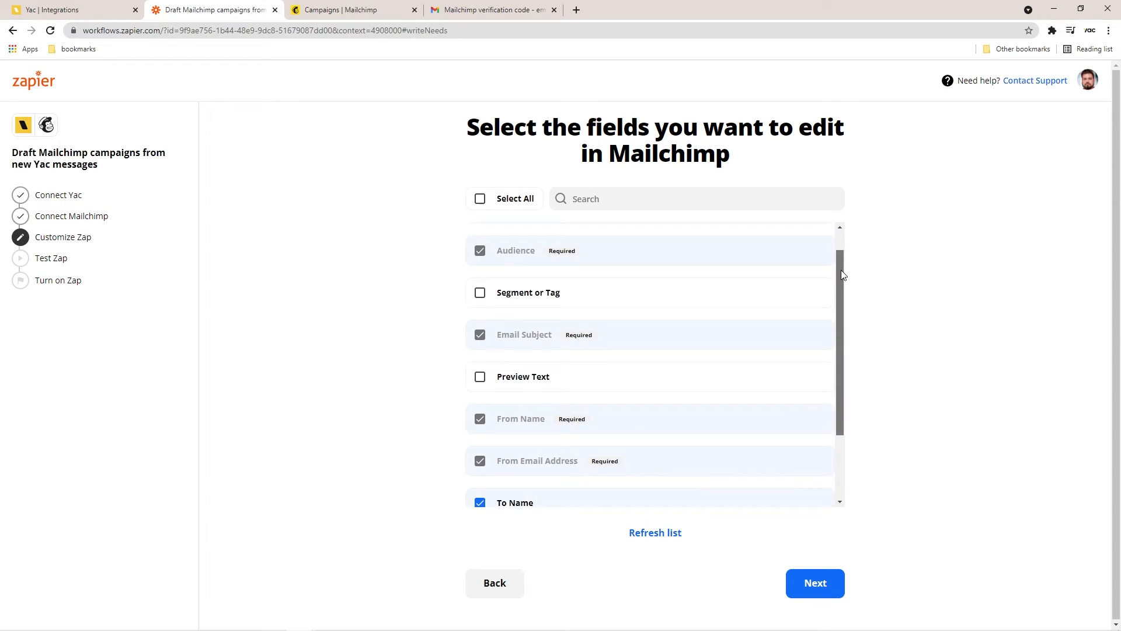
{"action": "scroll", "scroll_direction": "down", "scroll_amount": 3}
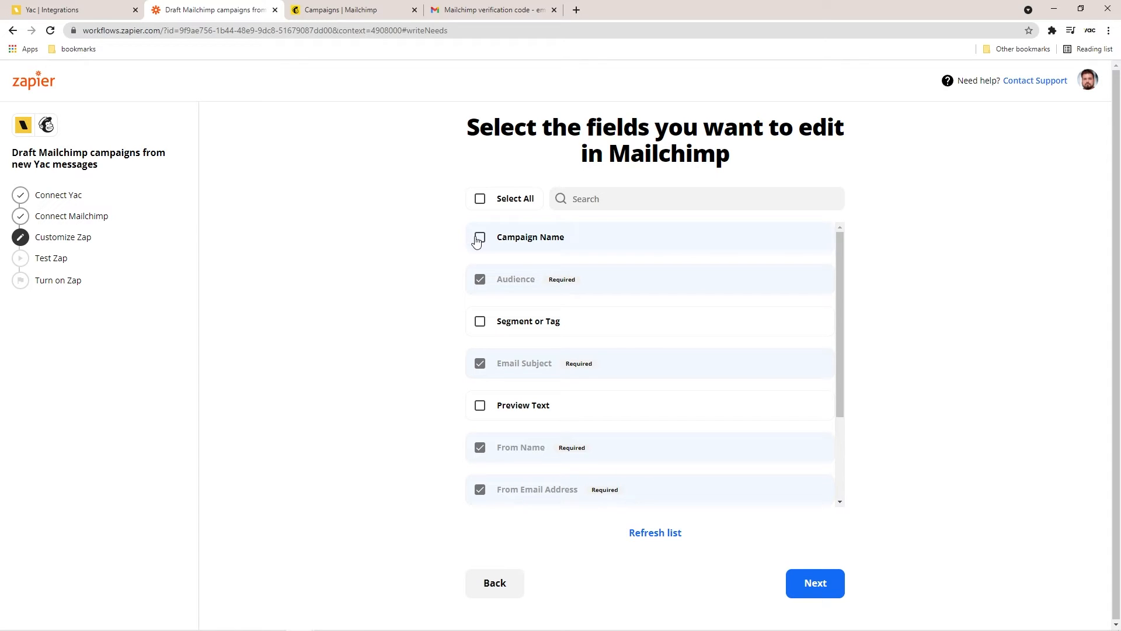
{"action": "left_click", "coordinate": [479, 237]}
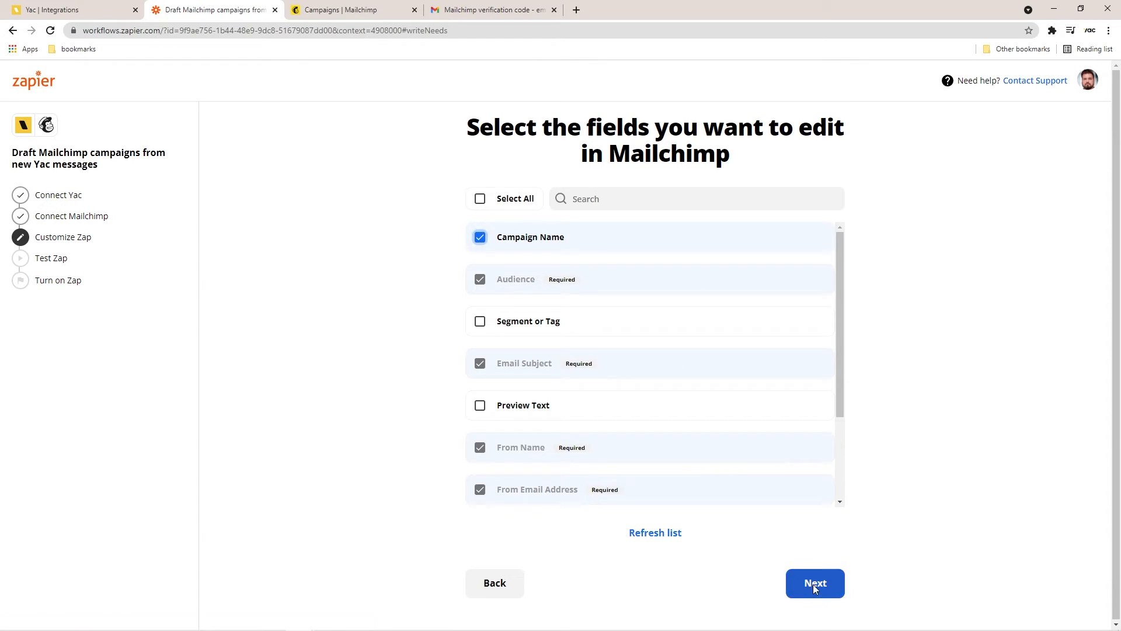
{"action": "left_click", "coordinate": [816, 583]}
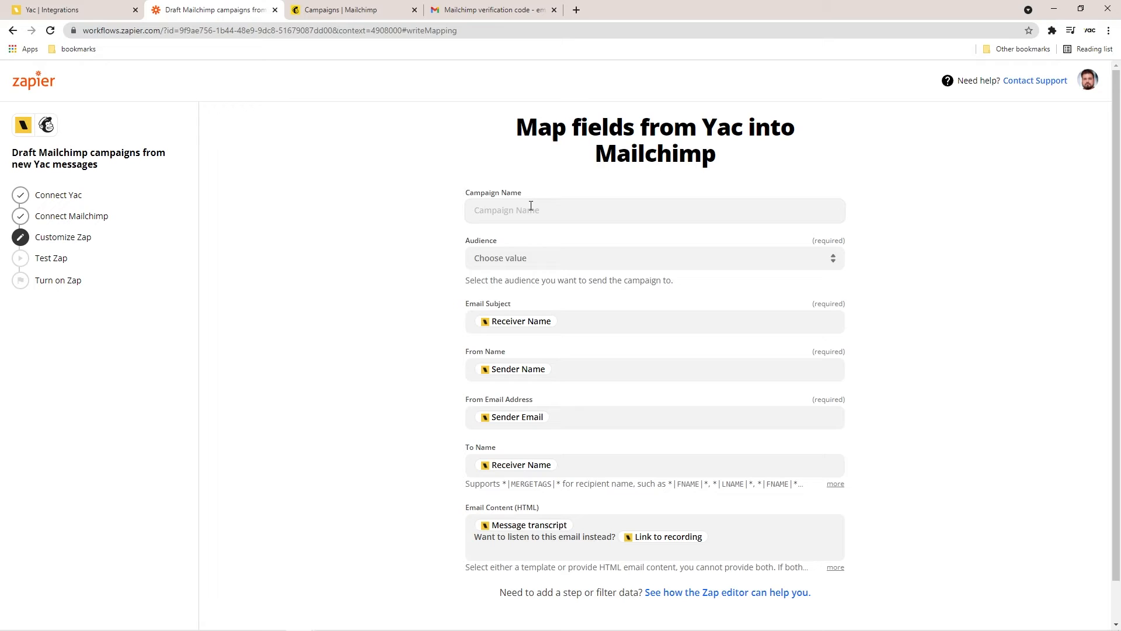
Map Yac Message Subject into Campaign Name, choose the Audience, and proceed to testing.
{"action": "left_click", "coordinate": [654, 210]}
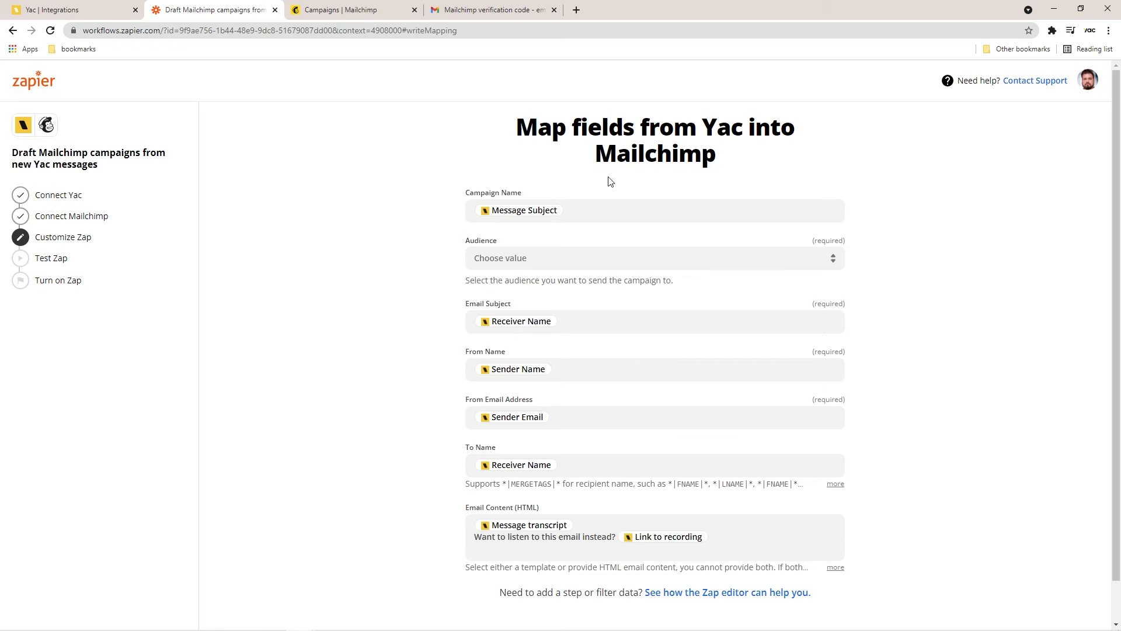
{"action": "mouse_move", "coordinate": [532, 233]}
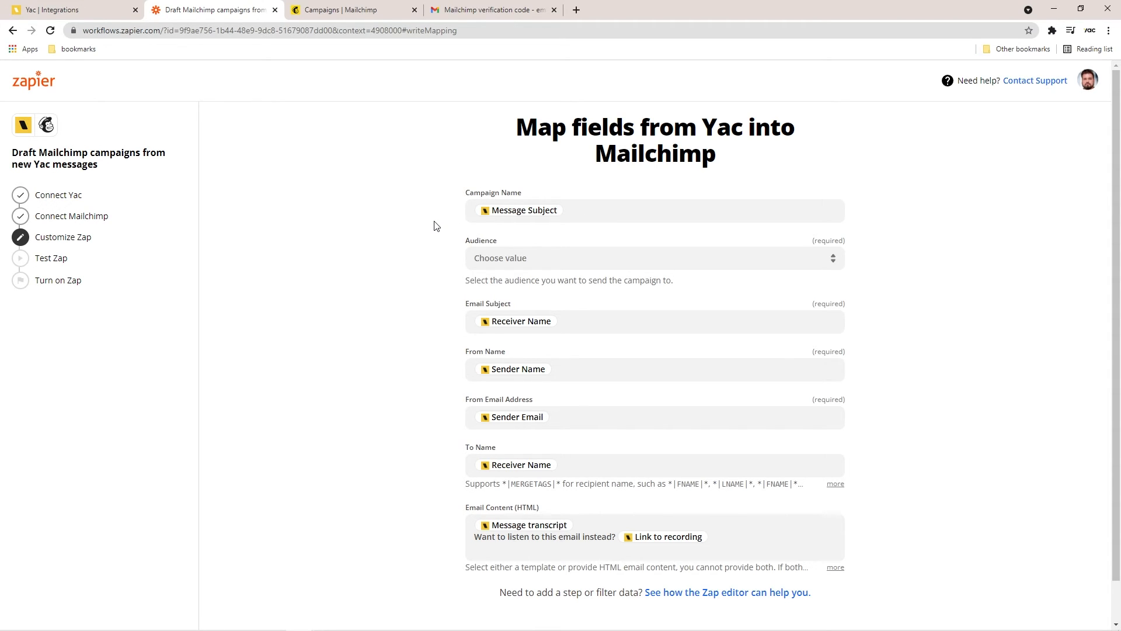
{"action": "left_click", "coordinate": [655, 258]}
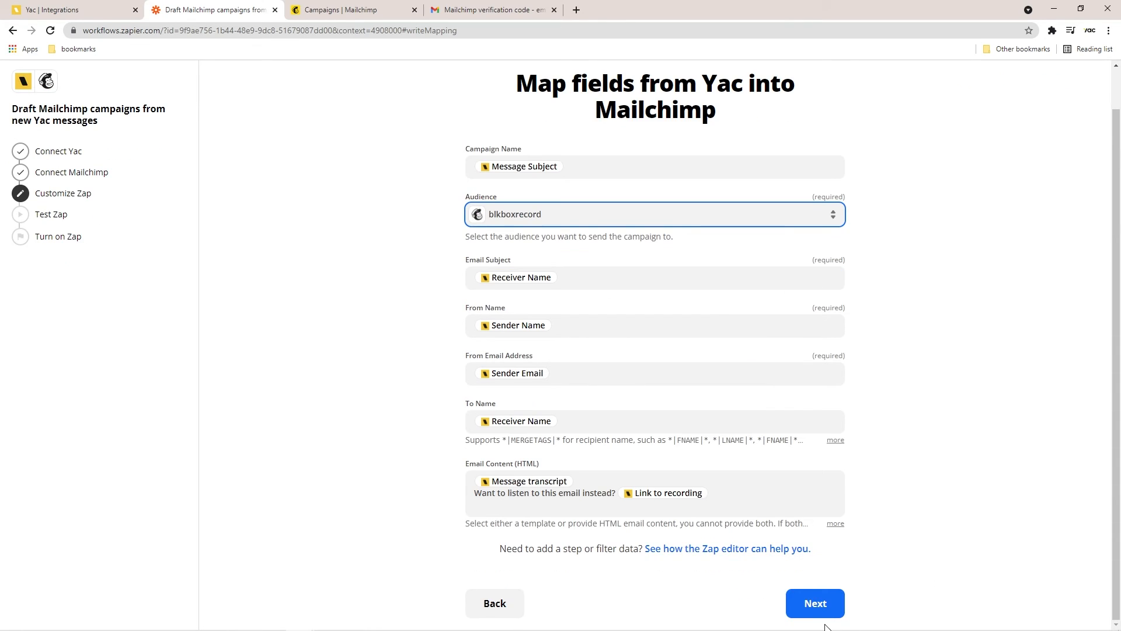
{"action": "left_click", "coordinate": [815, 603]}
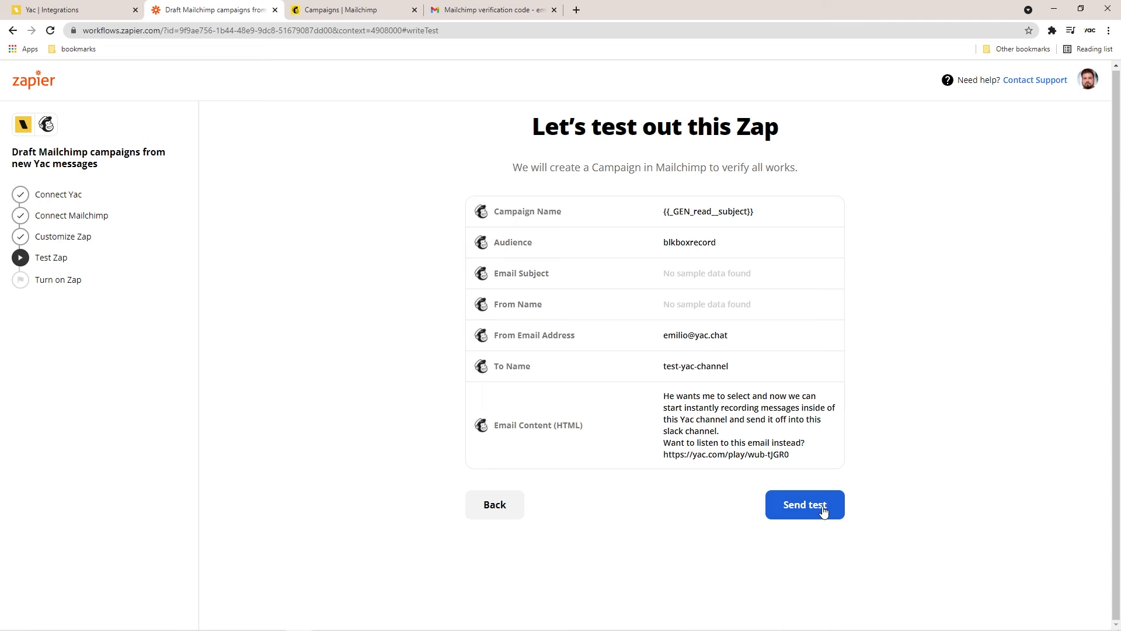
Send a test campaign to Mailchimp and continue to the review-and-turn-on page.
{"action": "left_click", "coordinate": [805, 505]}
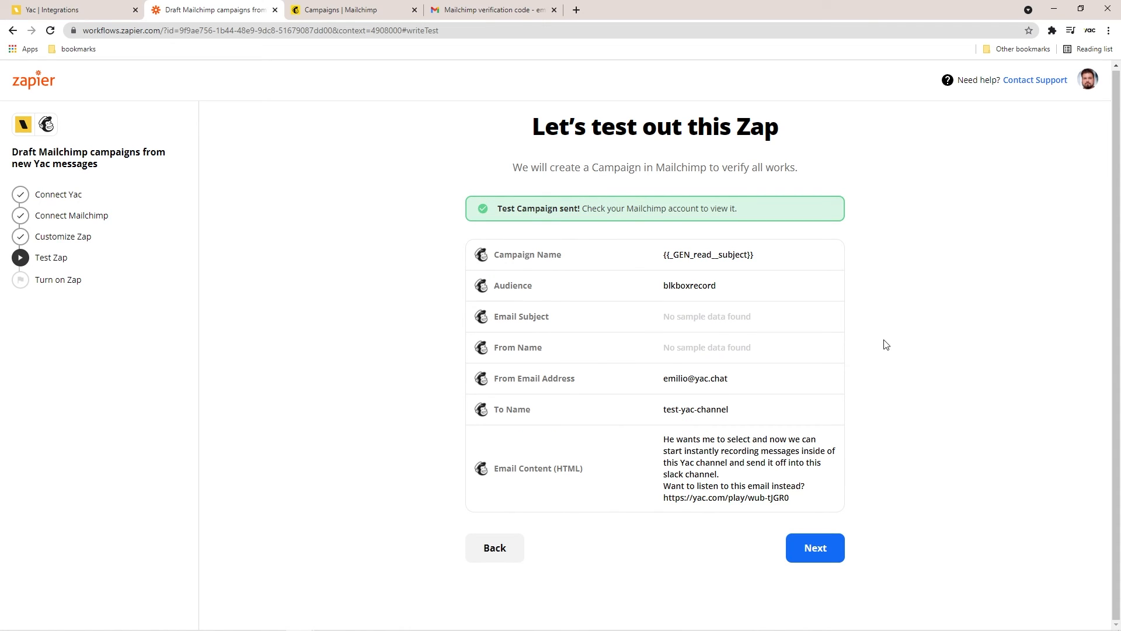
{"action": "left_click", "coordinate": [815, 548]}
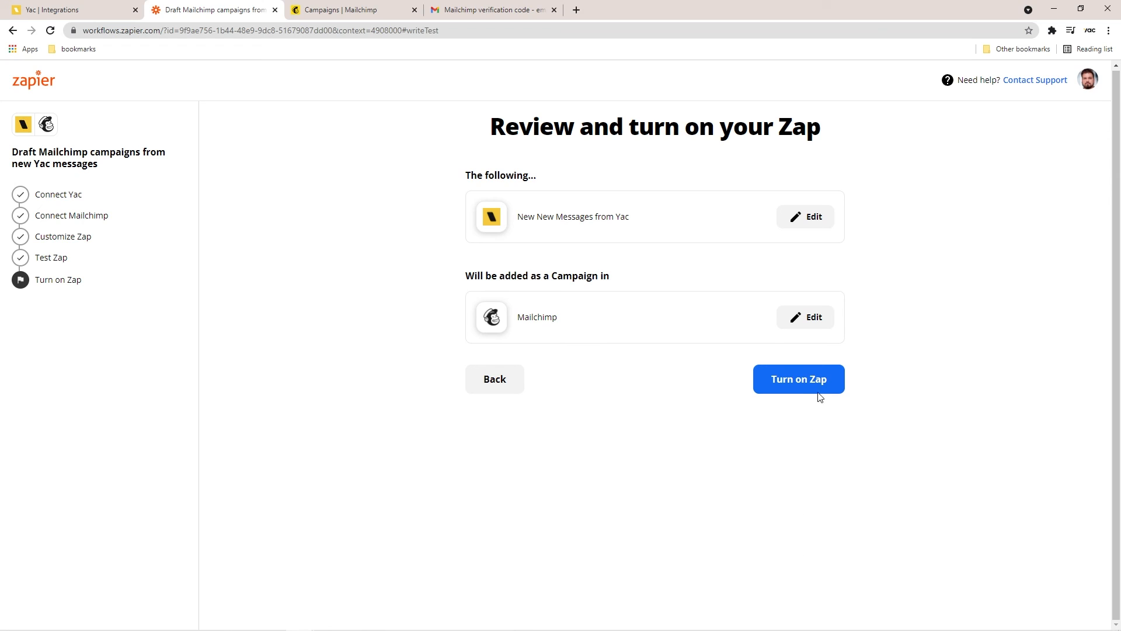
{"action": "mouse_move", "coordinate": [682, 401]}
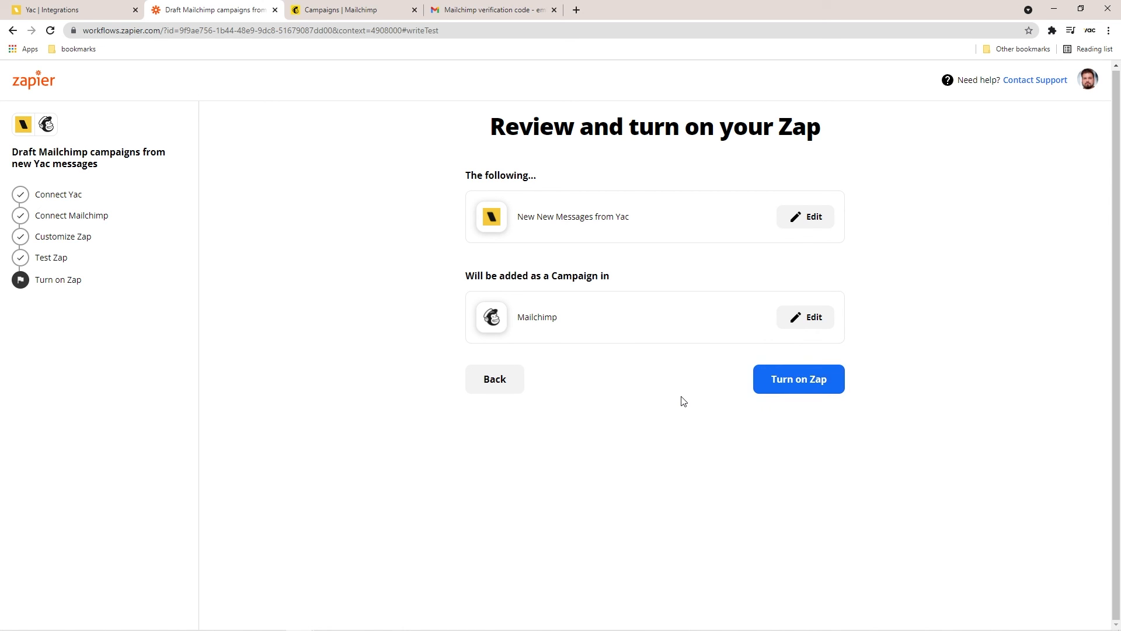